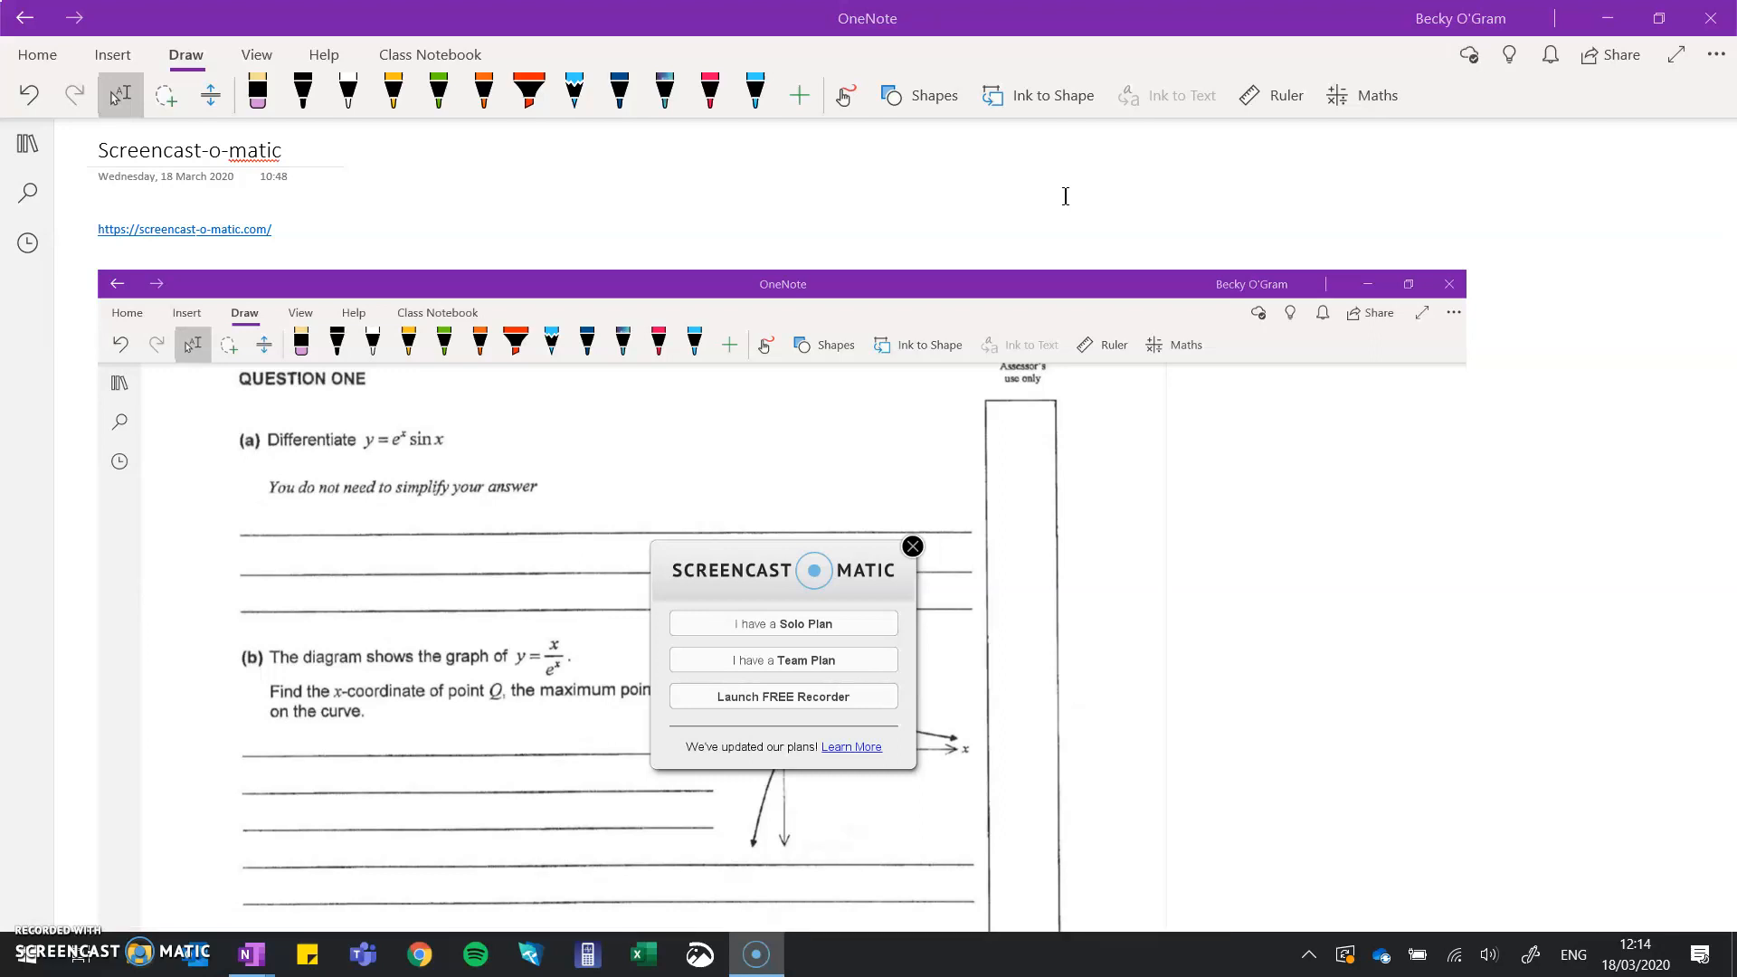
mouse_move(573, 152)
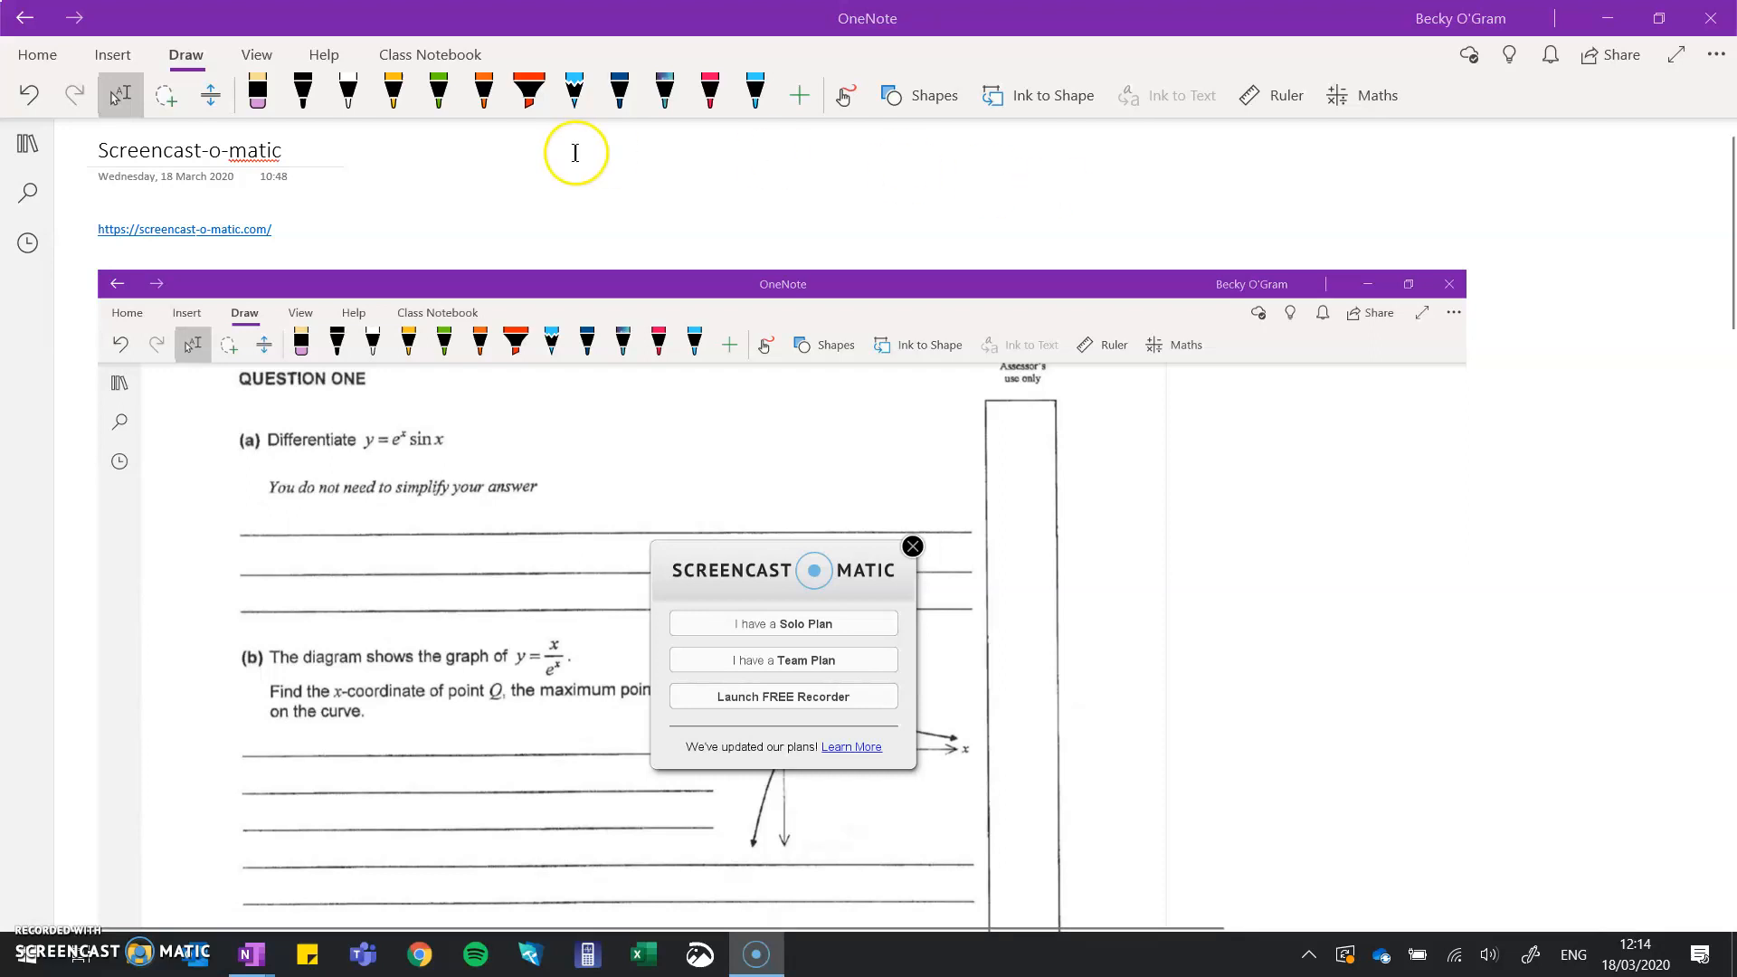
mouse_move(626, 349)
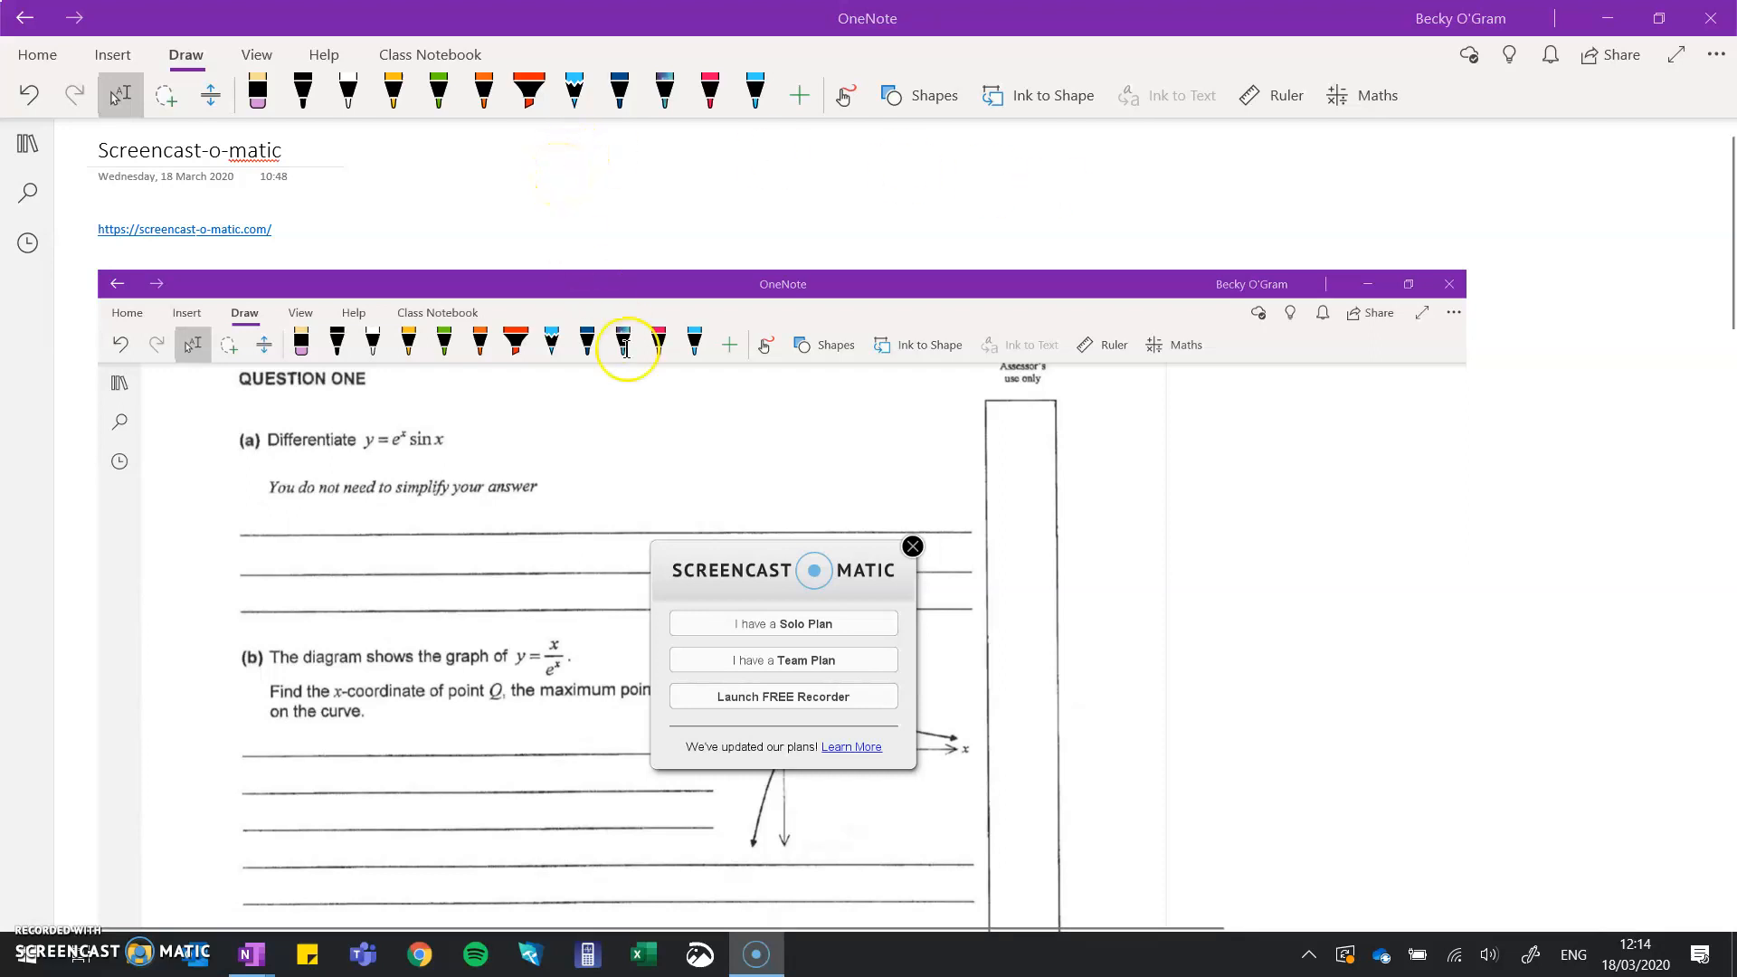
mouse_move(510, 249)
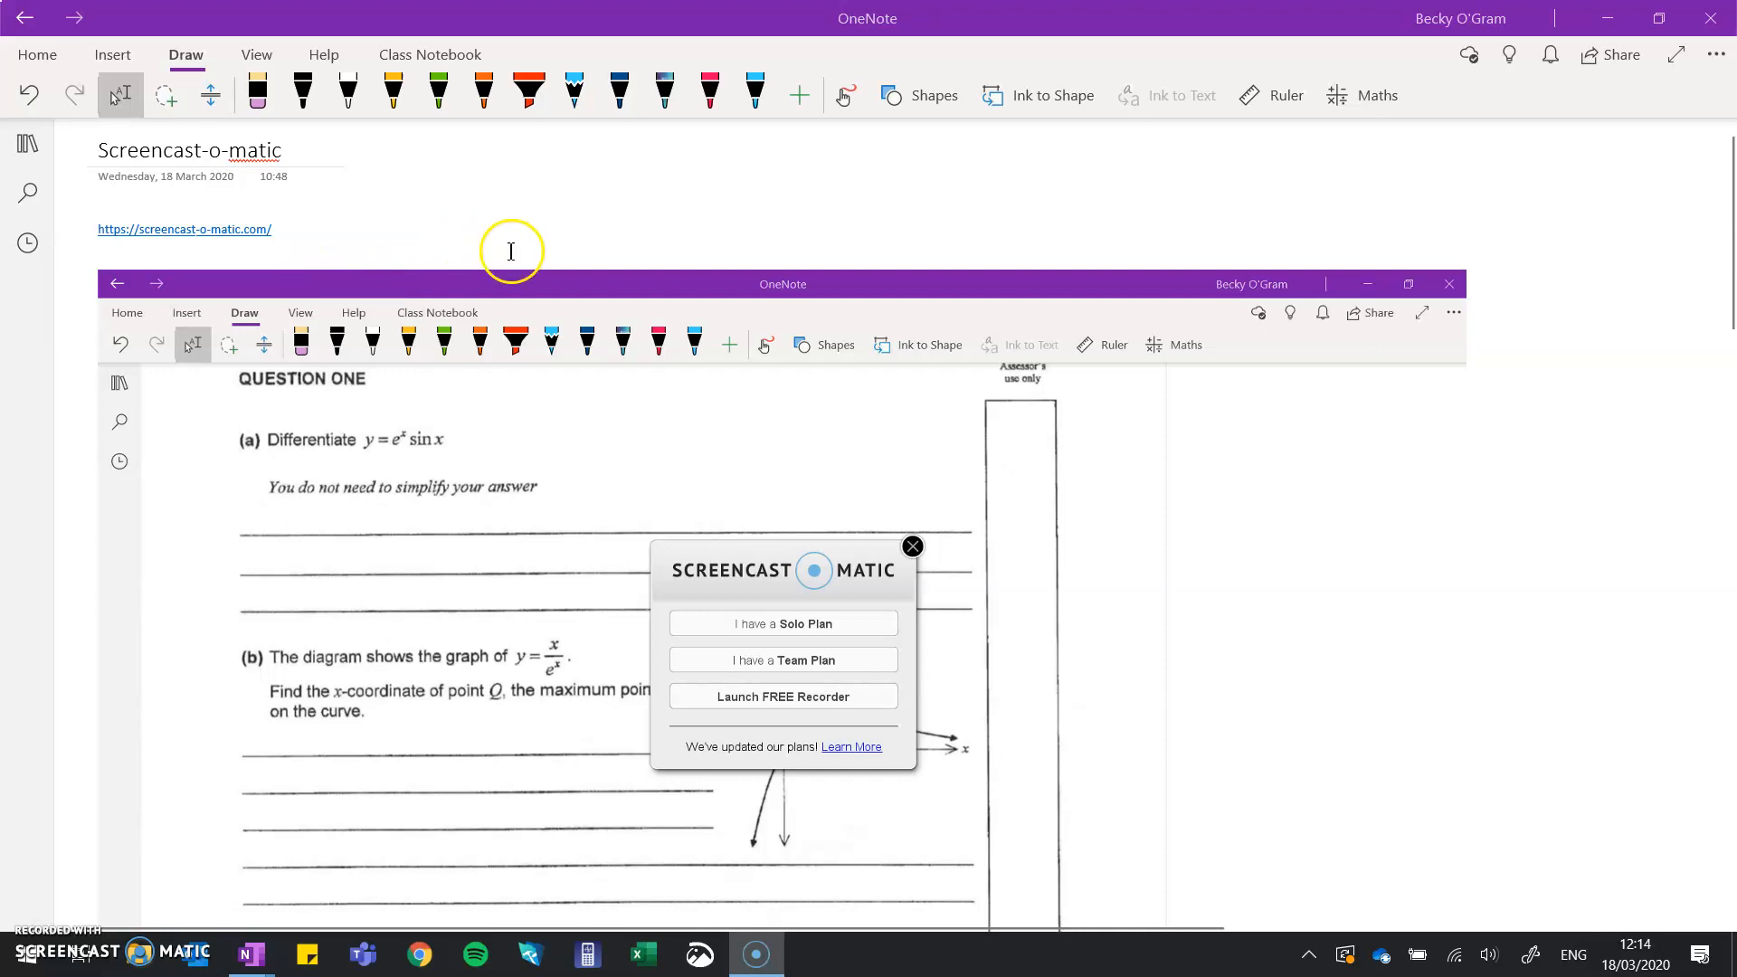
mouse_move(823, 433)
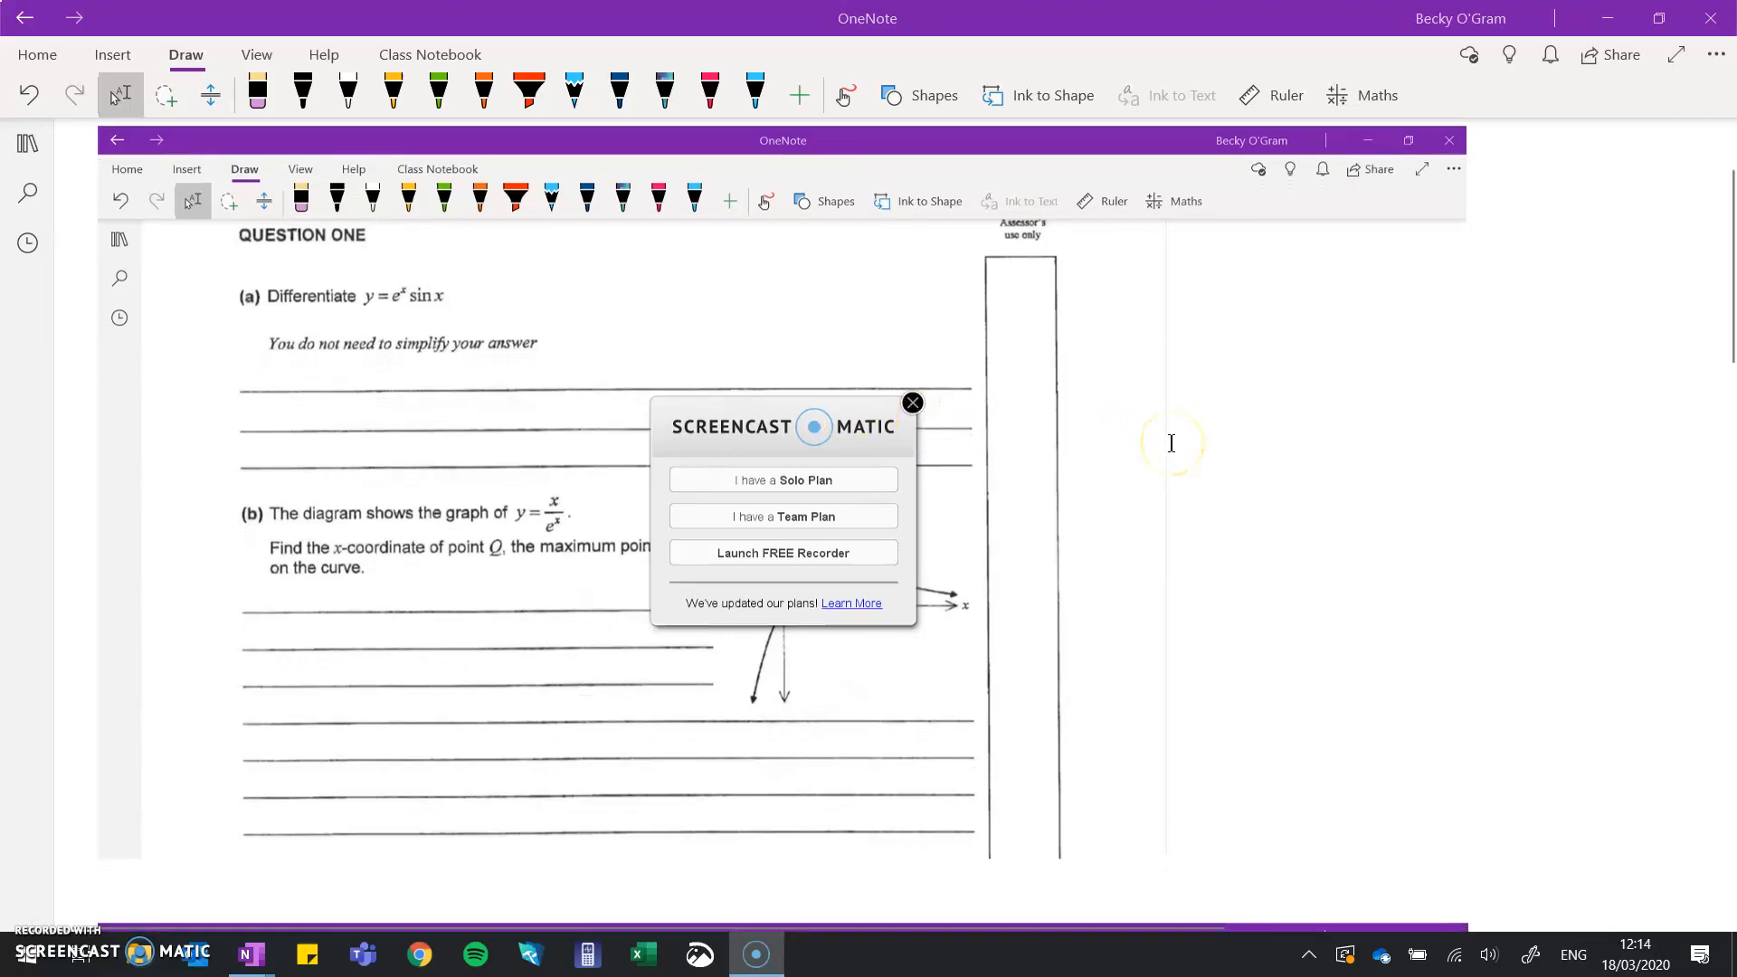
mouse_move(1170, 441)
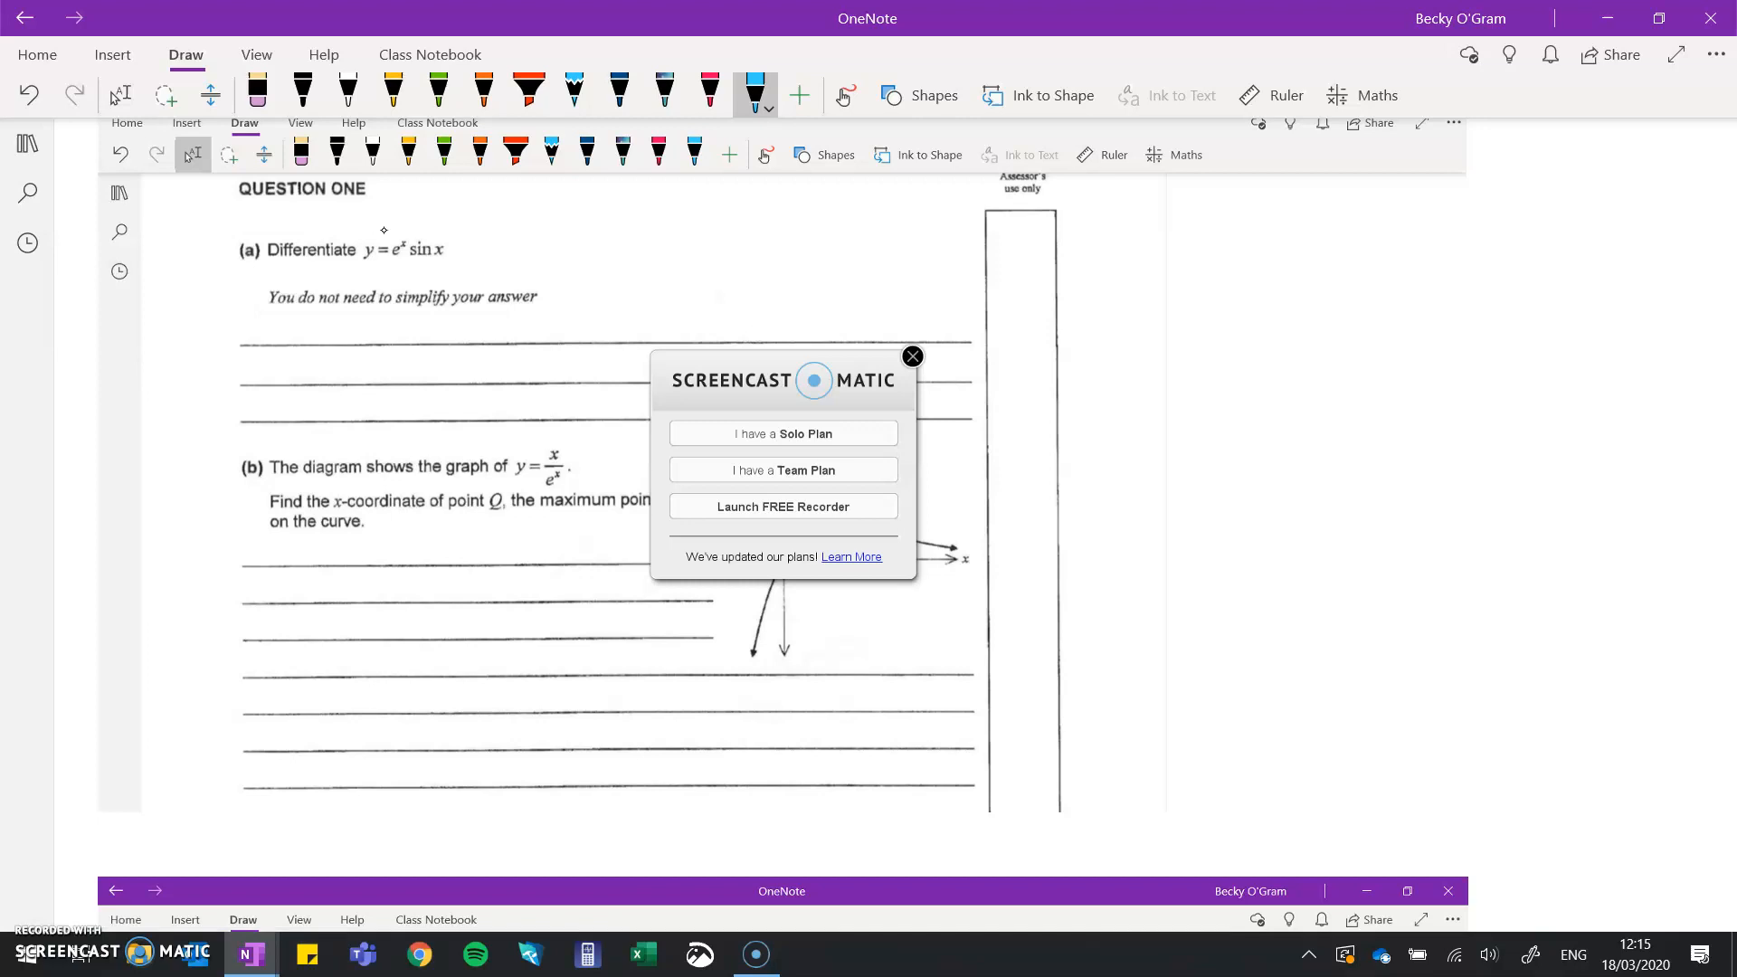
Select the light blue pen on the Draw tab for inking over the Question One screenshot
left_click(783, 506)
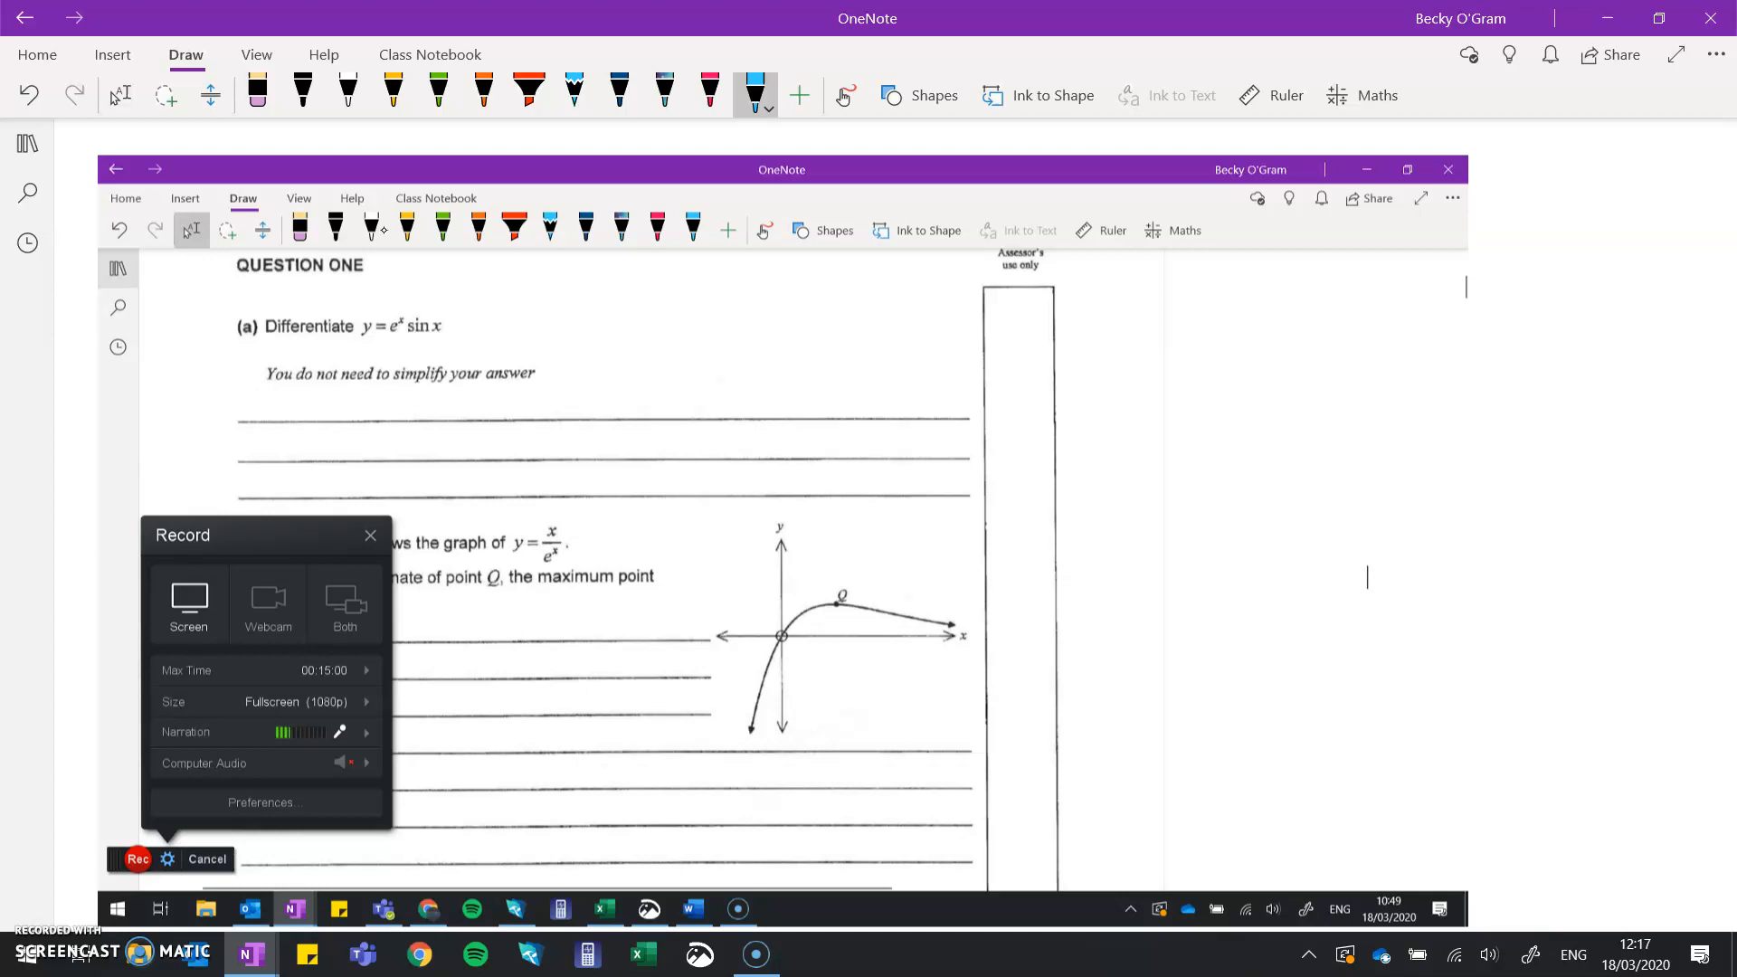
left_click(136, 858)
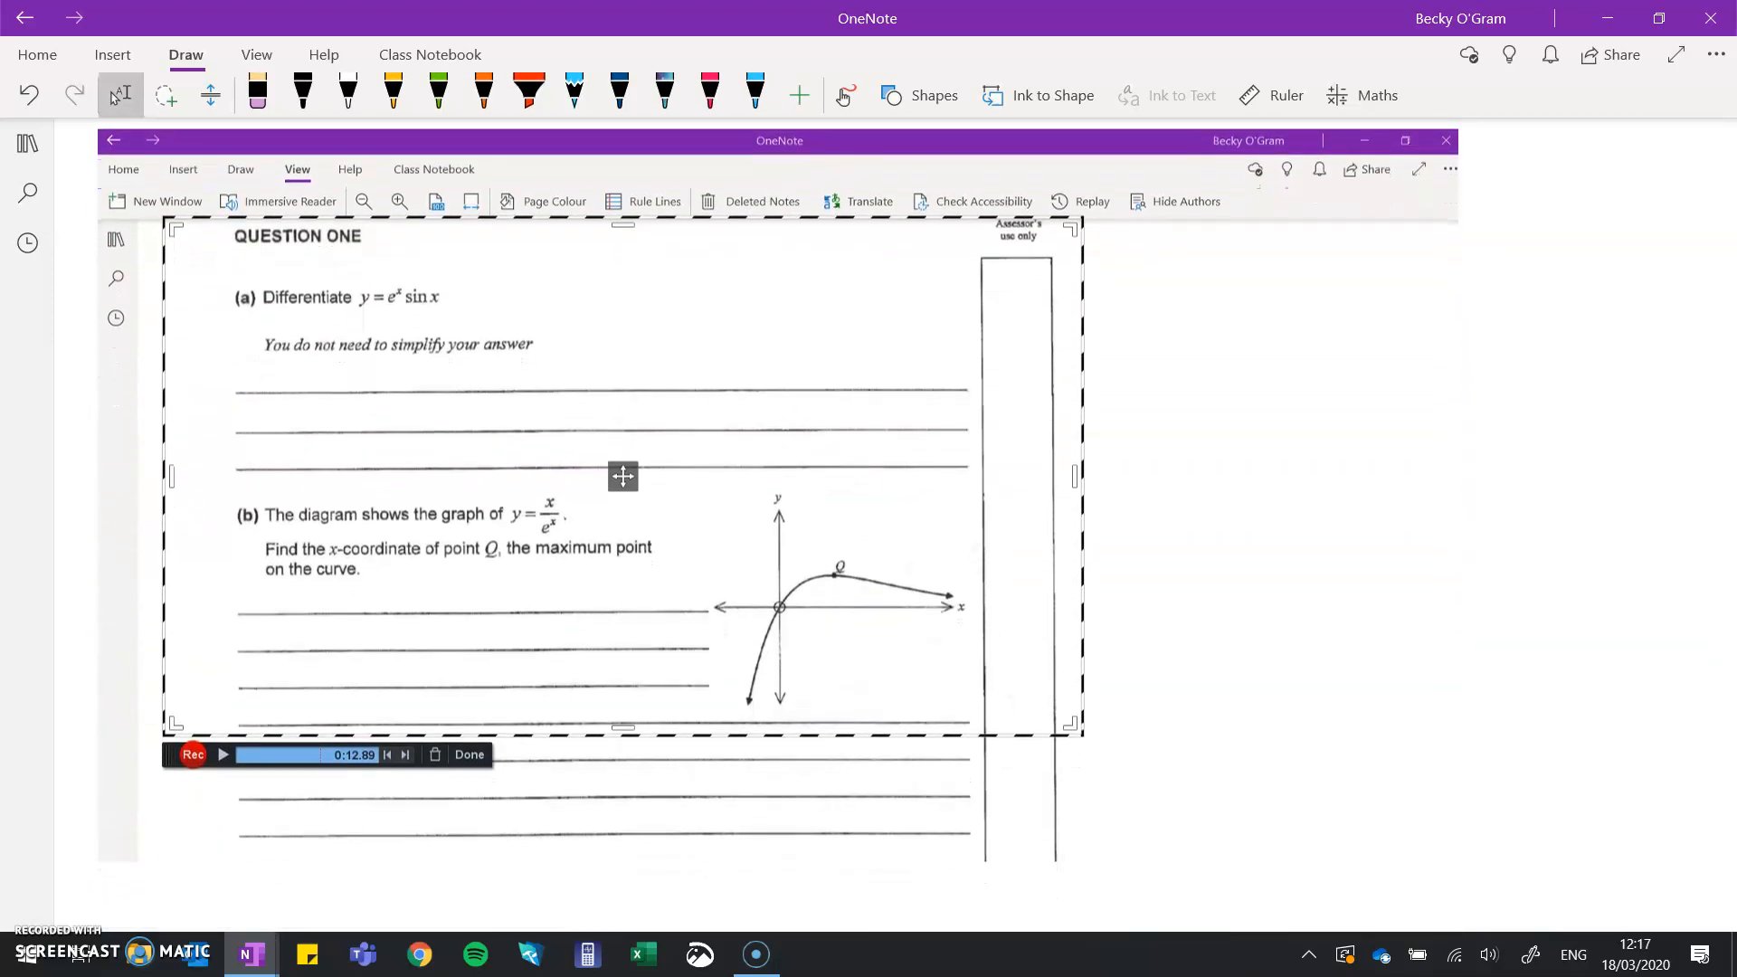
left_click(754, 94)
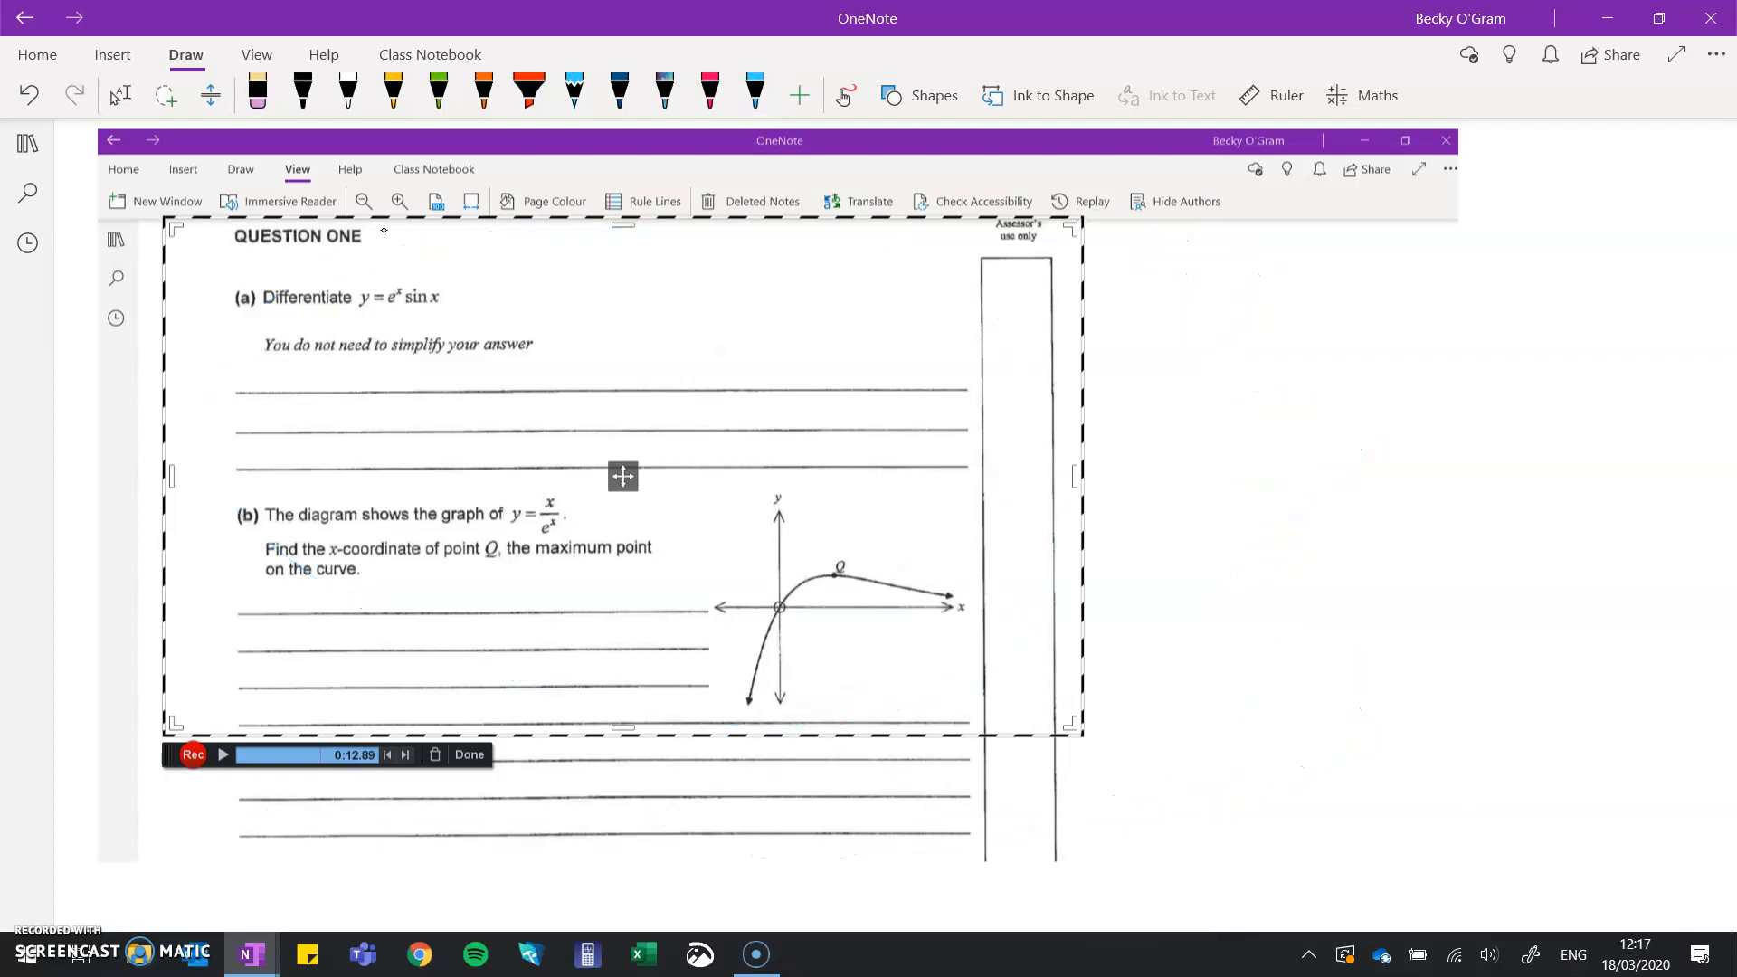
left_click(755, 95)
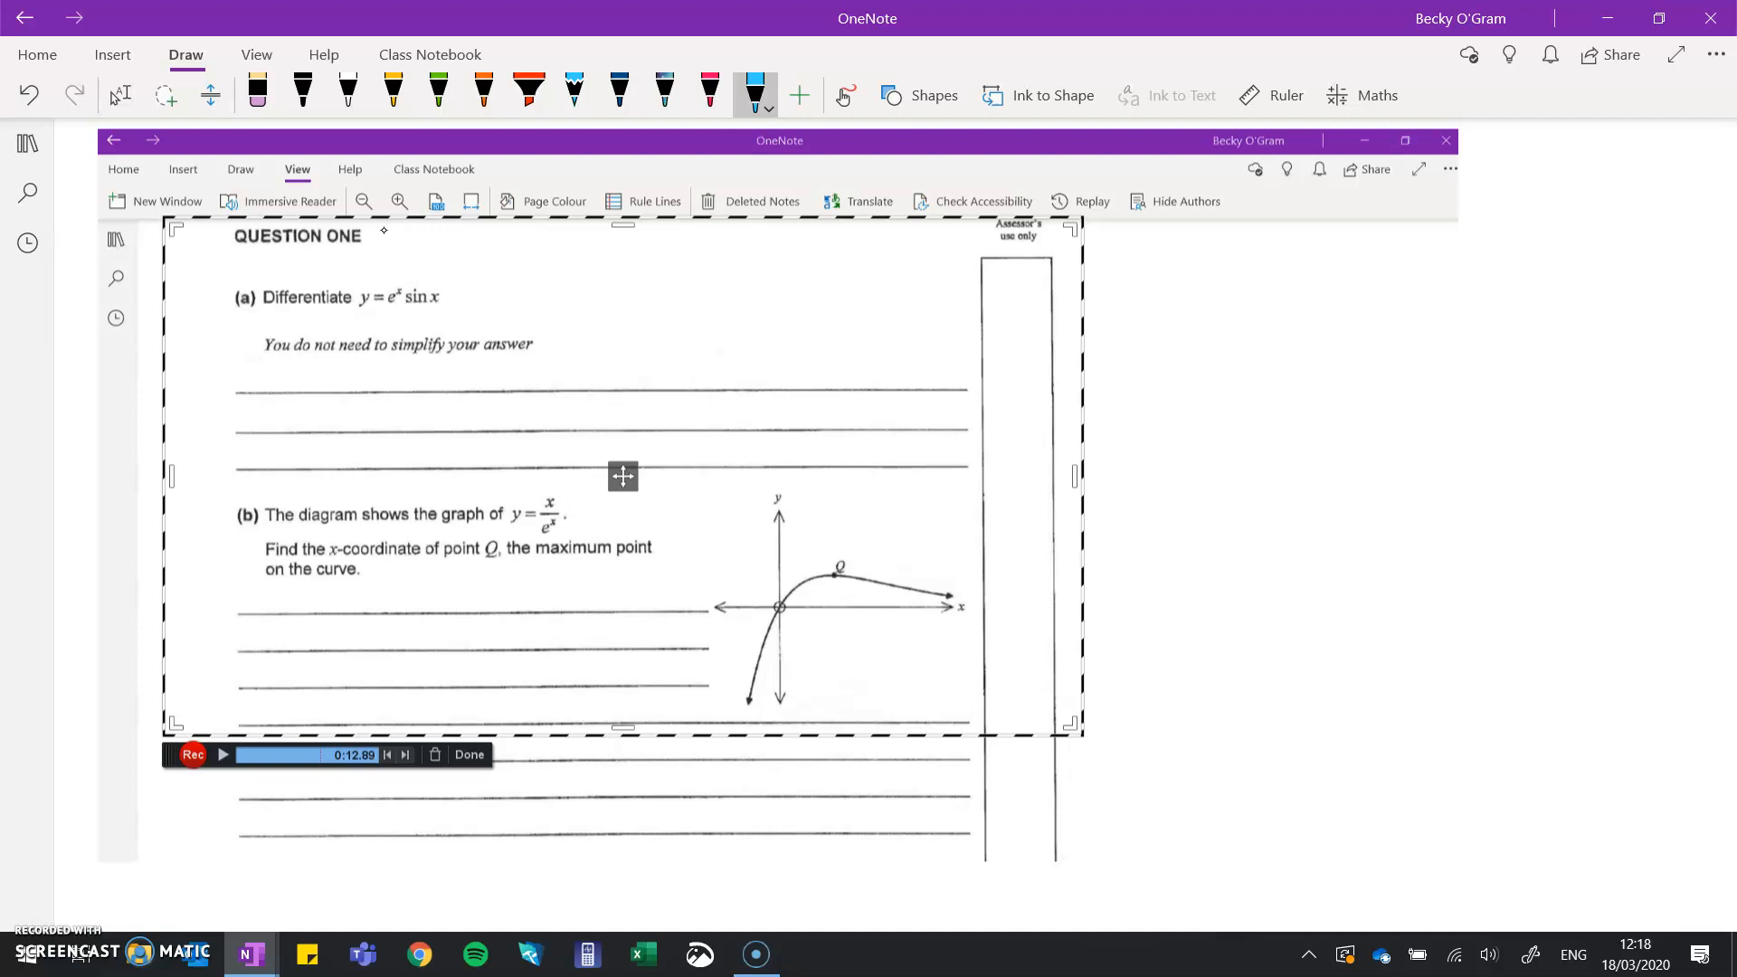
Handwrite u = e^x, v = sin x, u' = e^x and v' = under part (a) in blue
left_click(119, 96)
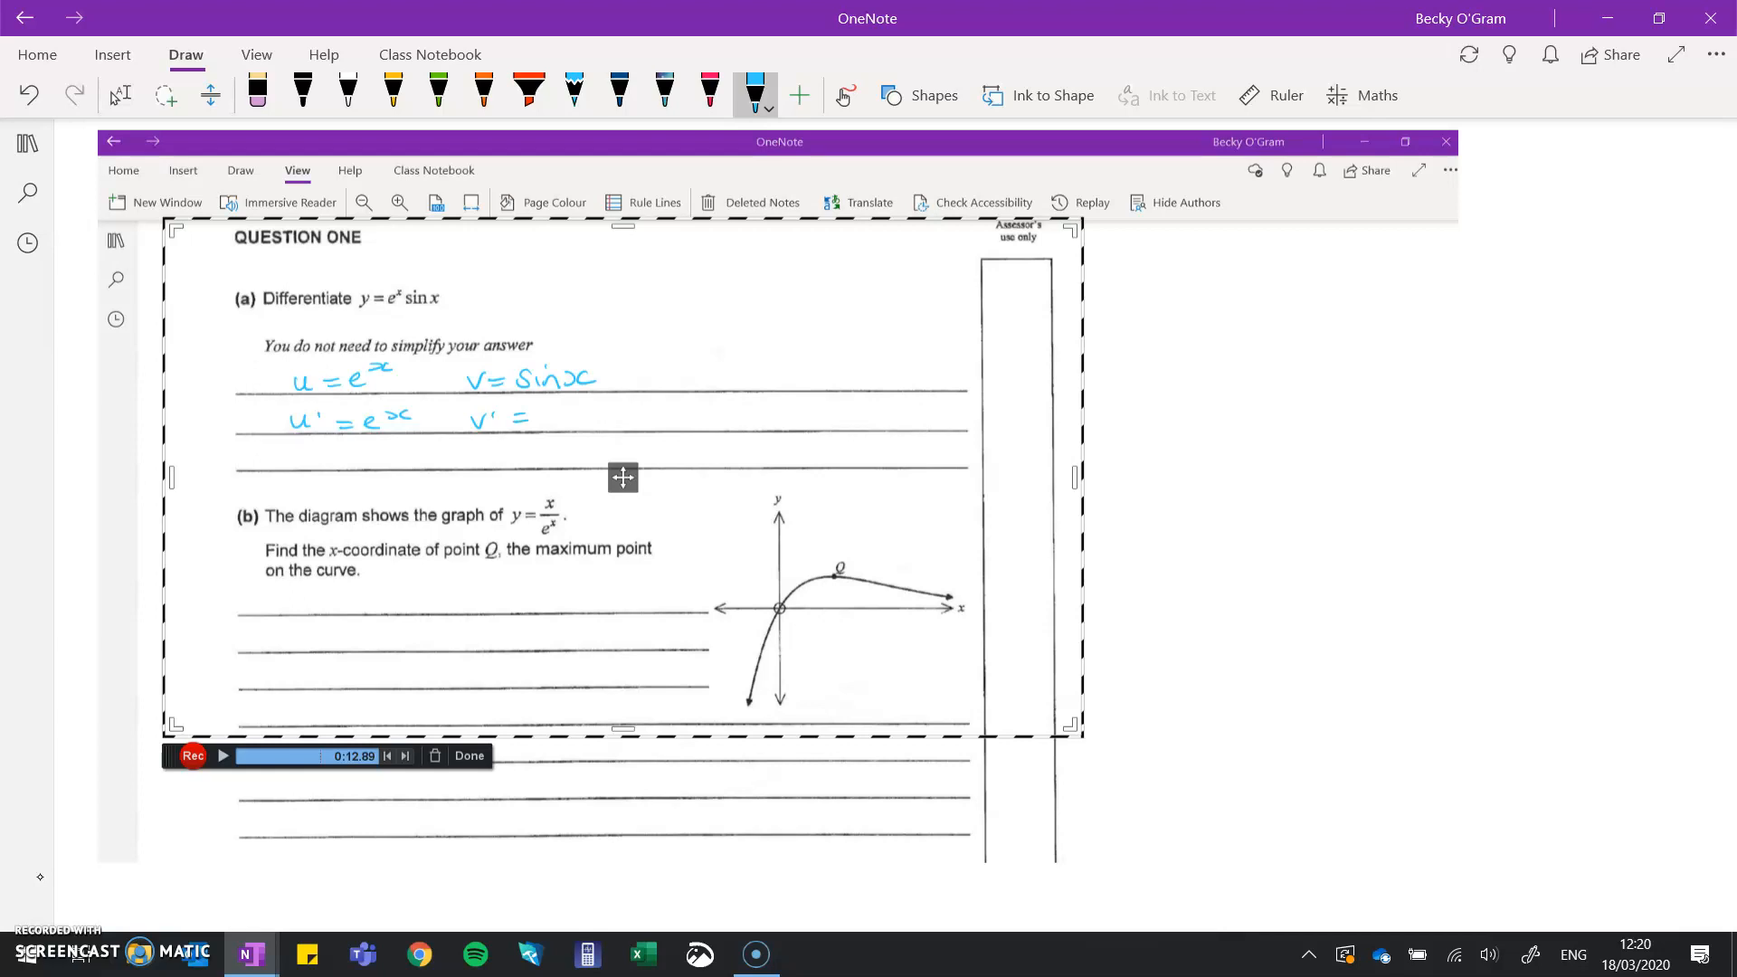
left_click(165, 94)
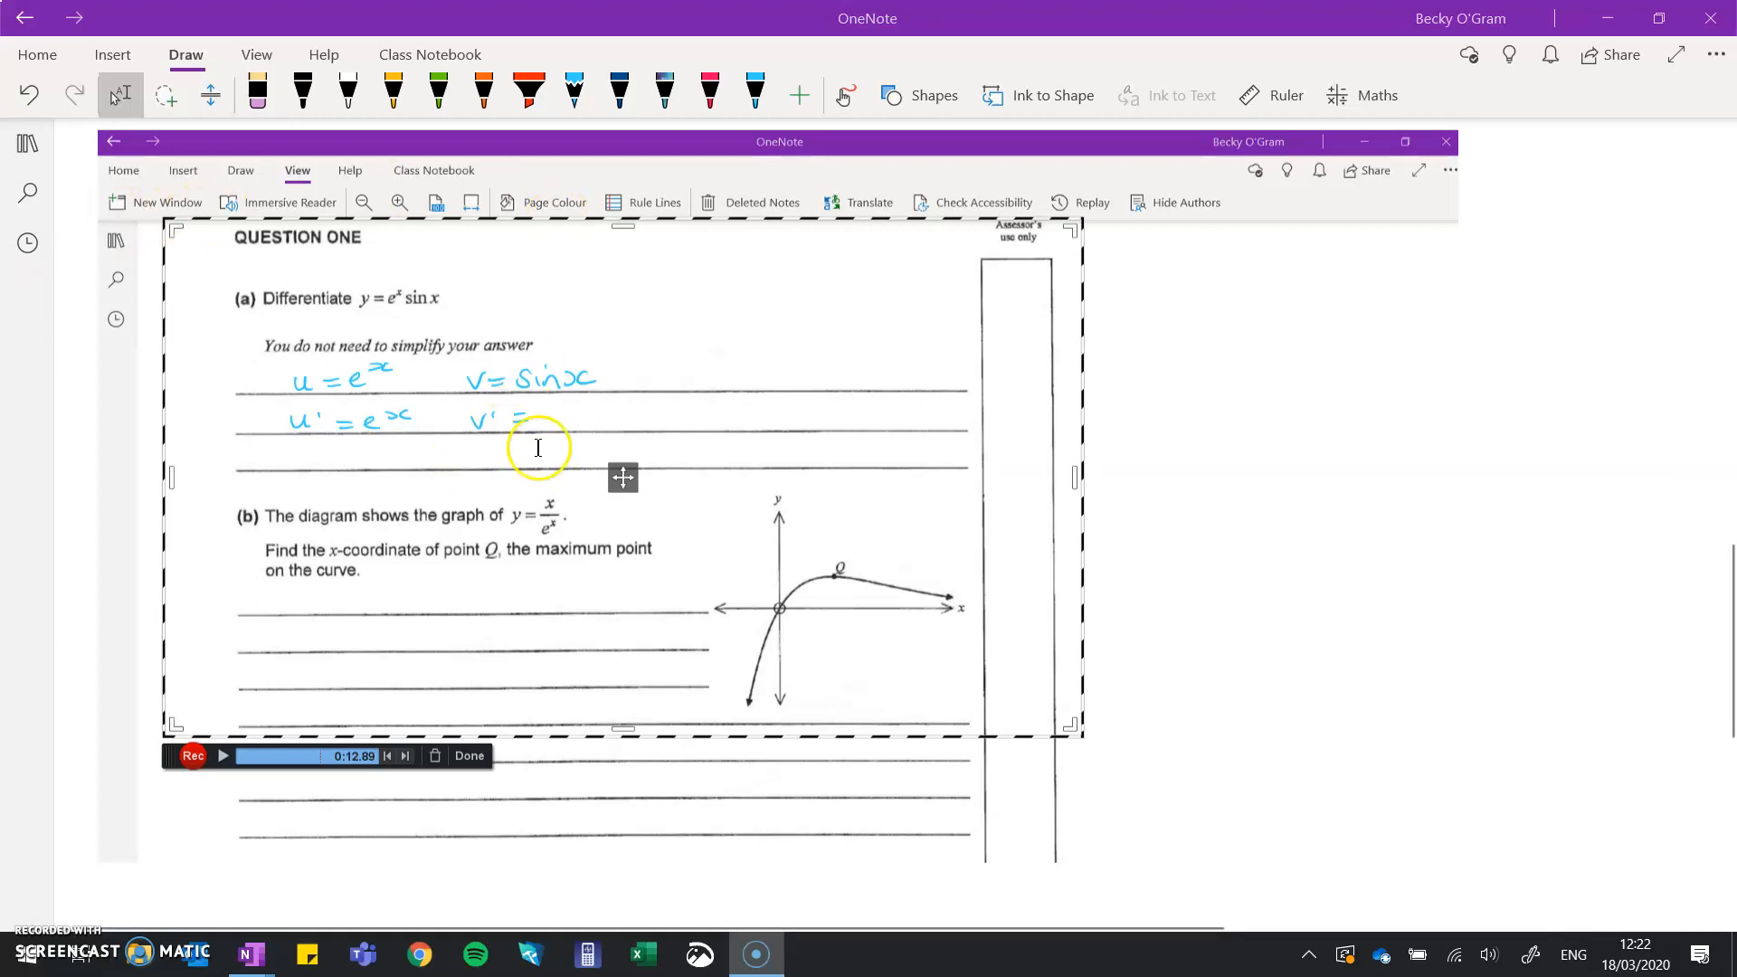
mouse_move(715, 476)
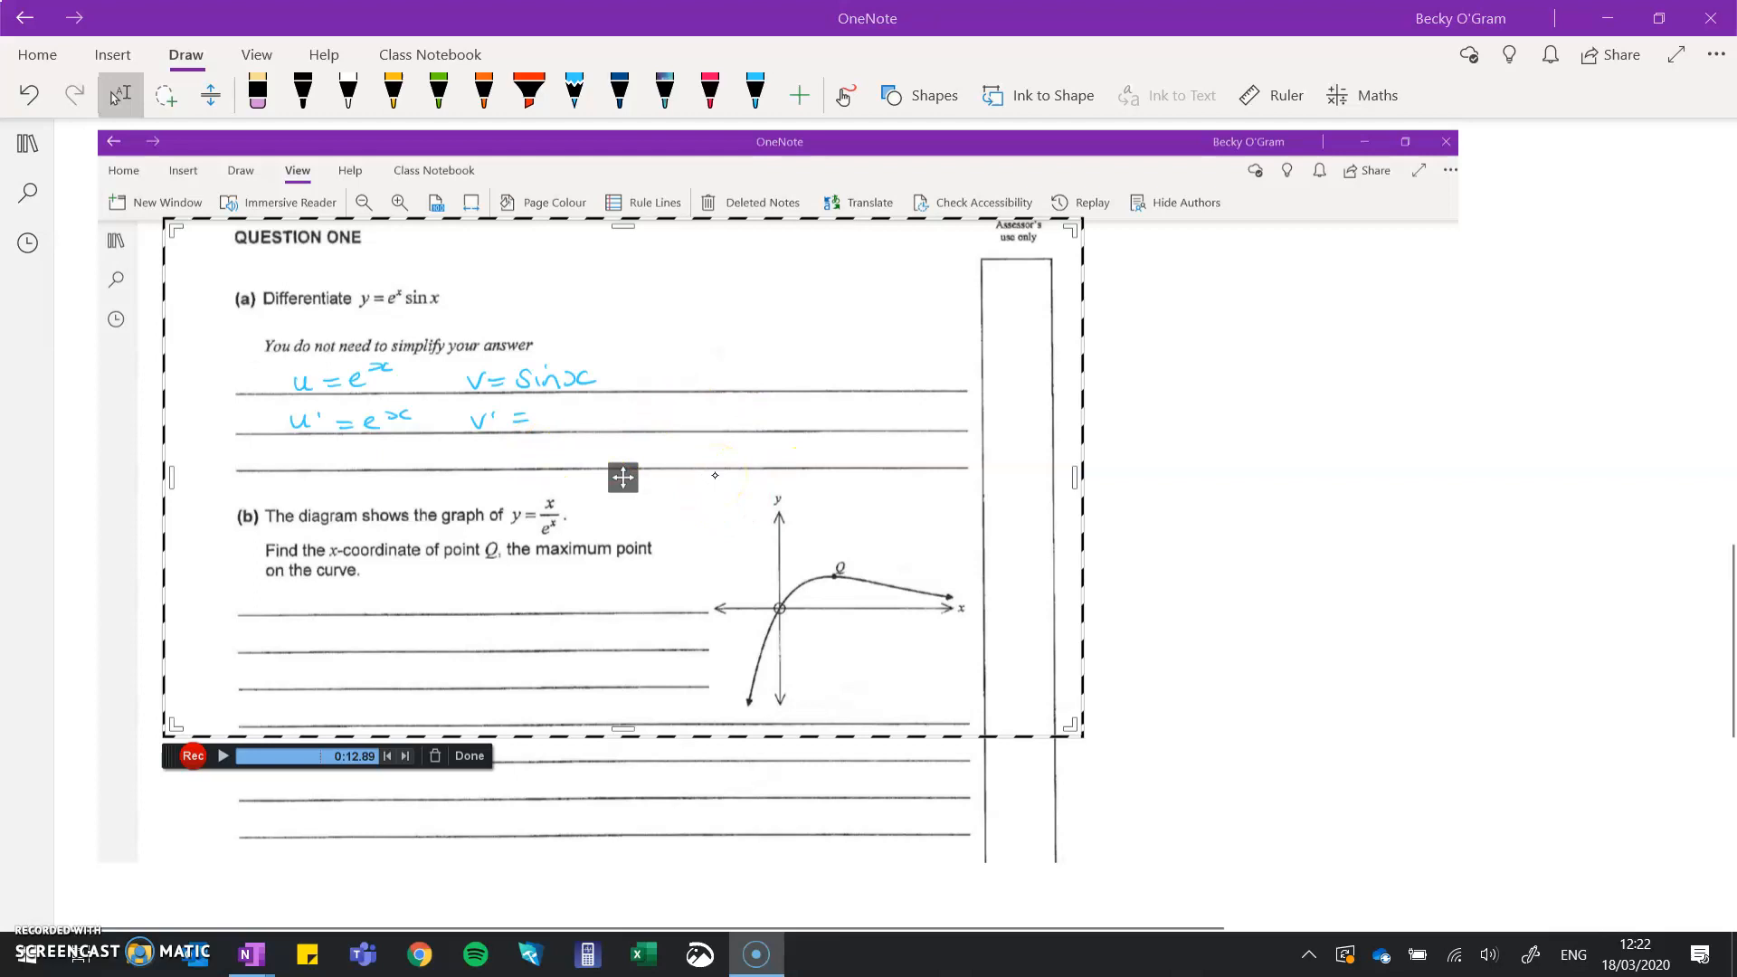
mouse_move(704, 474)
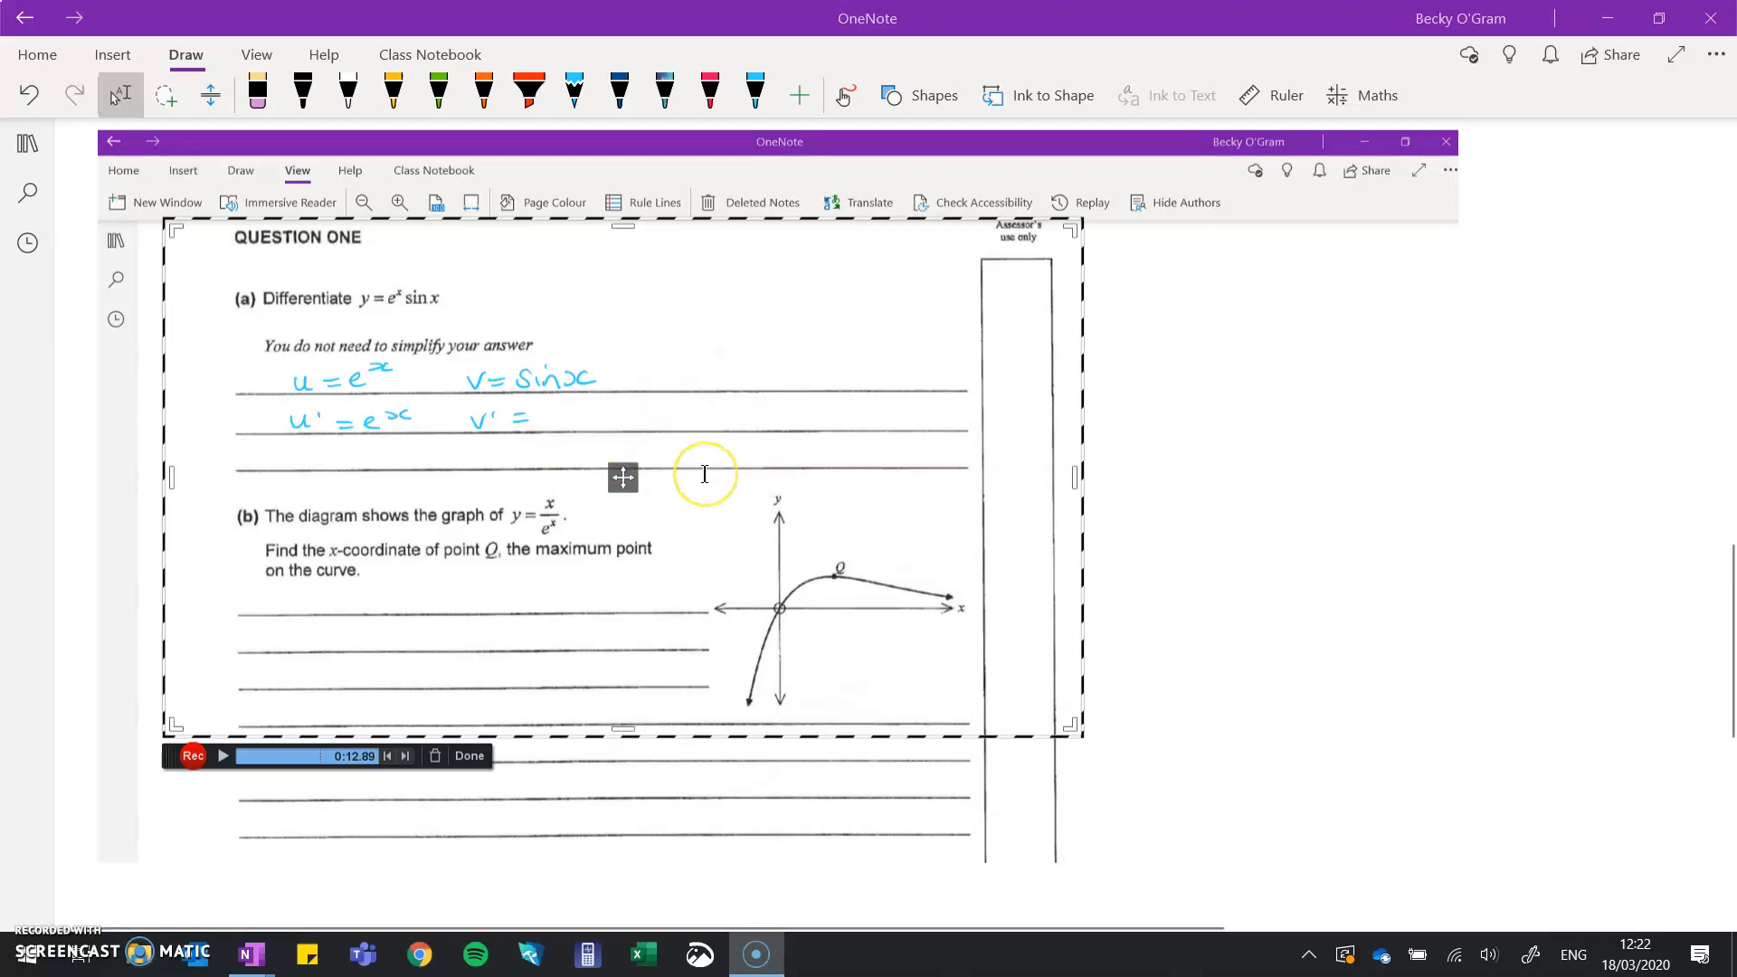
mouse_move(365, 630)
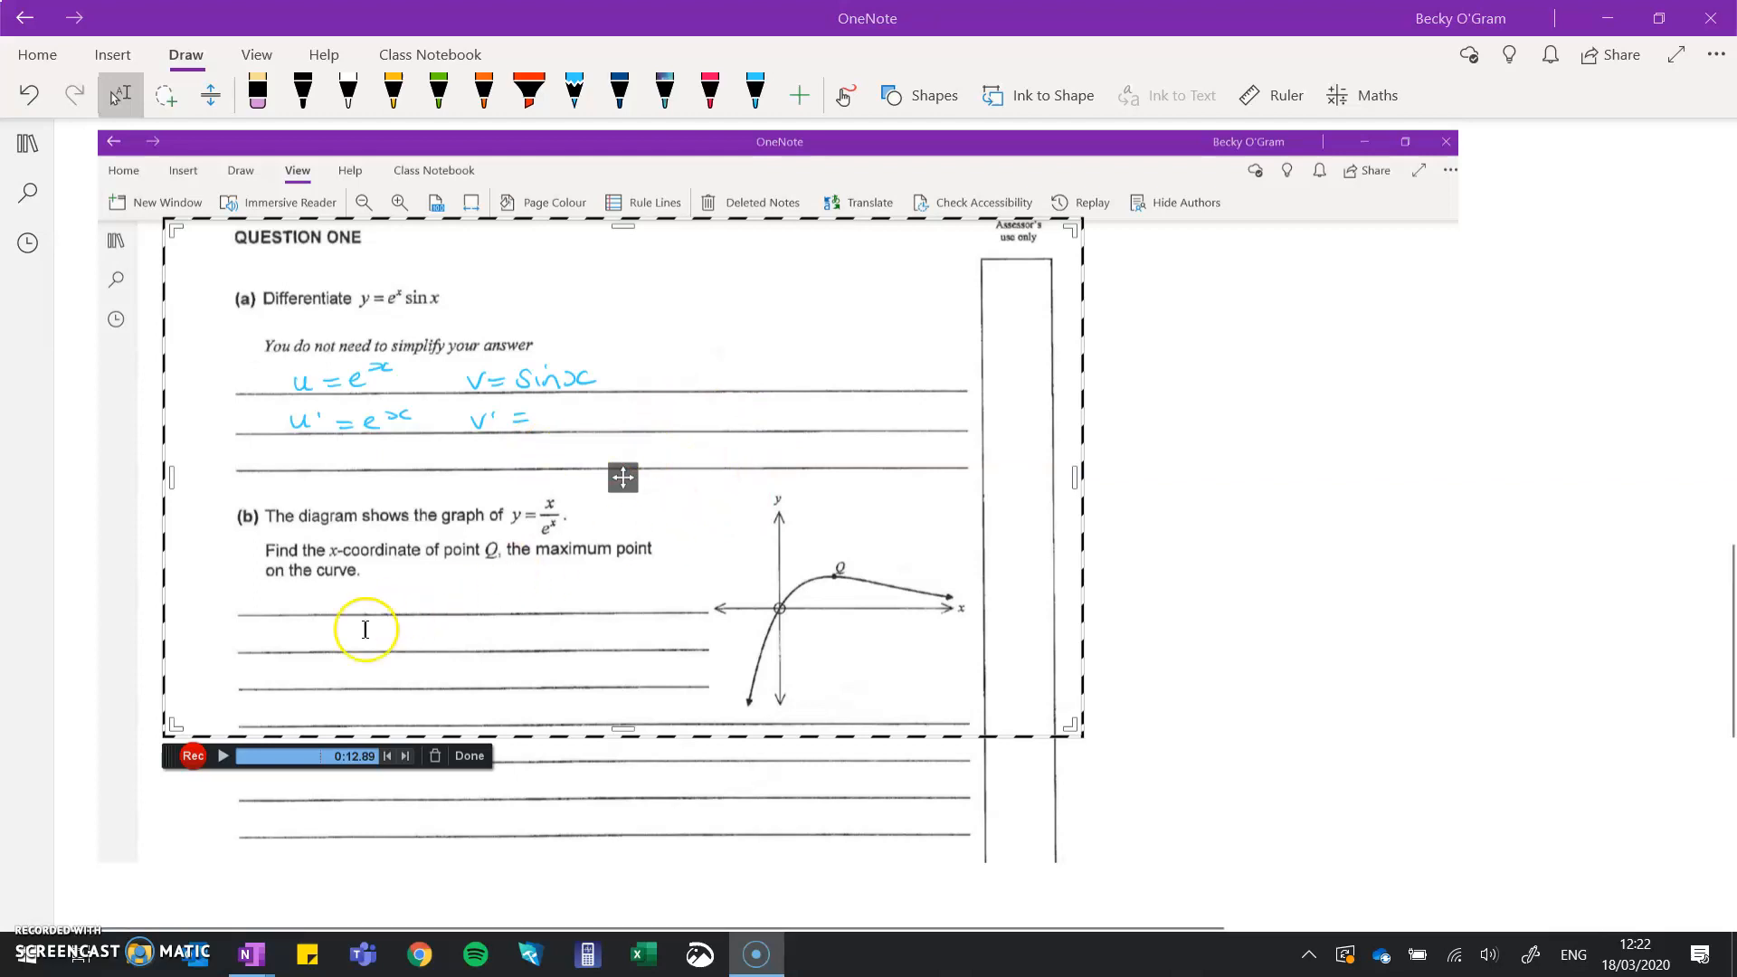